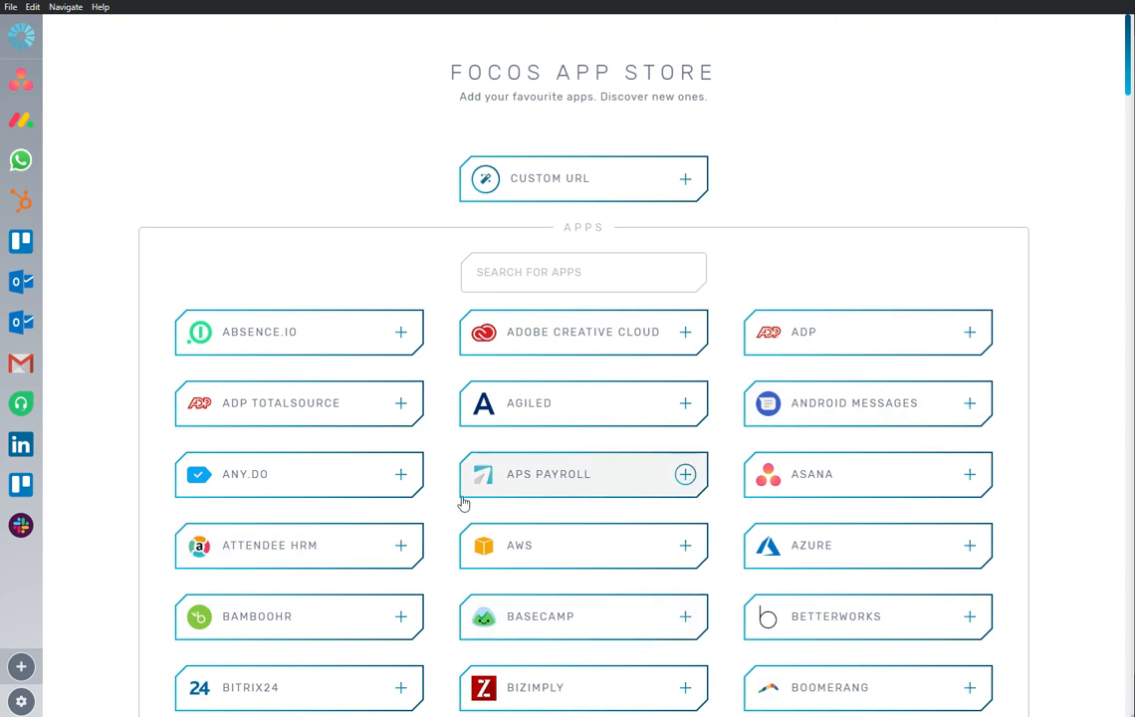
Search the App Store for 'Close' to show only the Close app tile
type("Close")
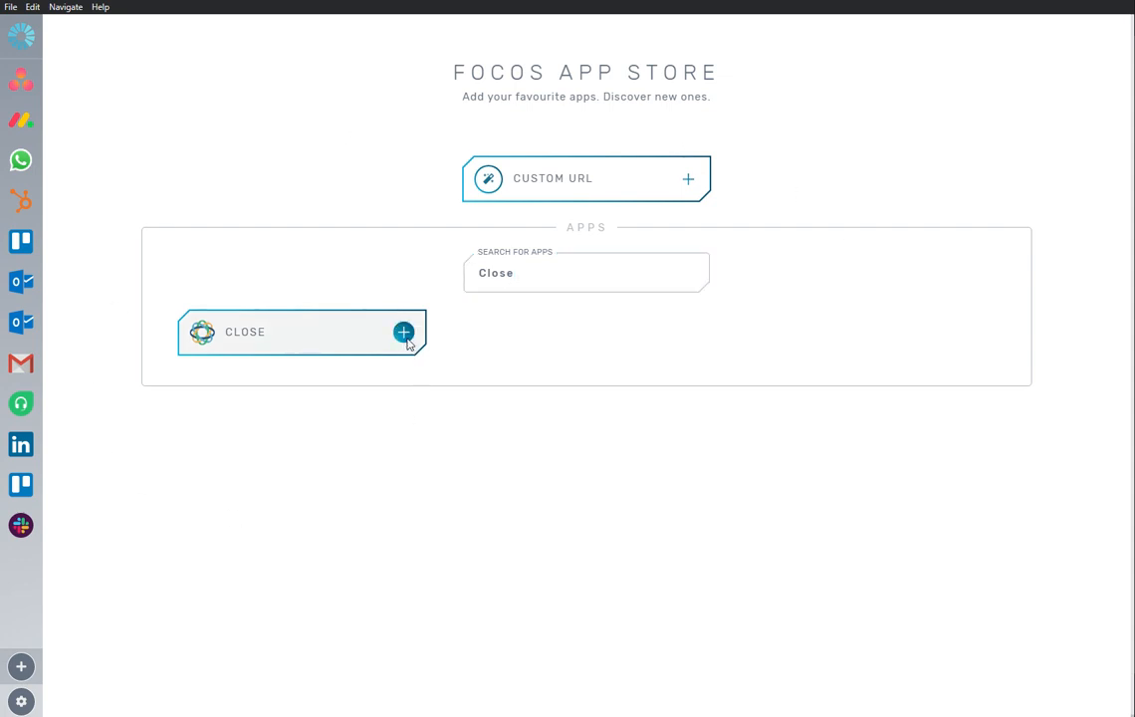
Add the Close app tile to the sidebar, opening its account login page
left_click(403, 331)
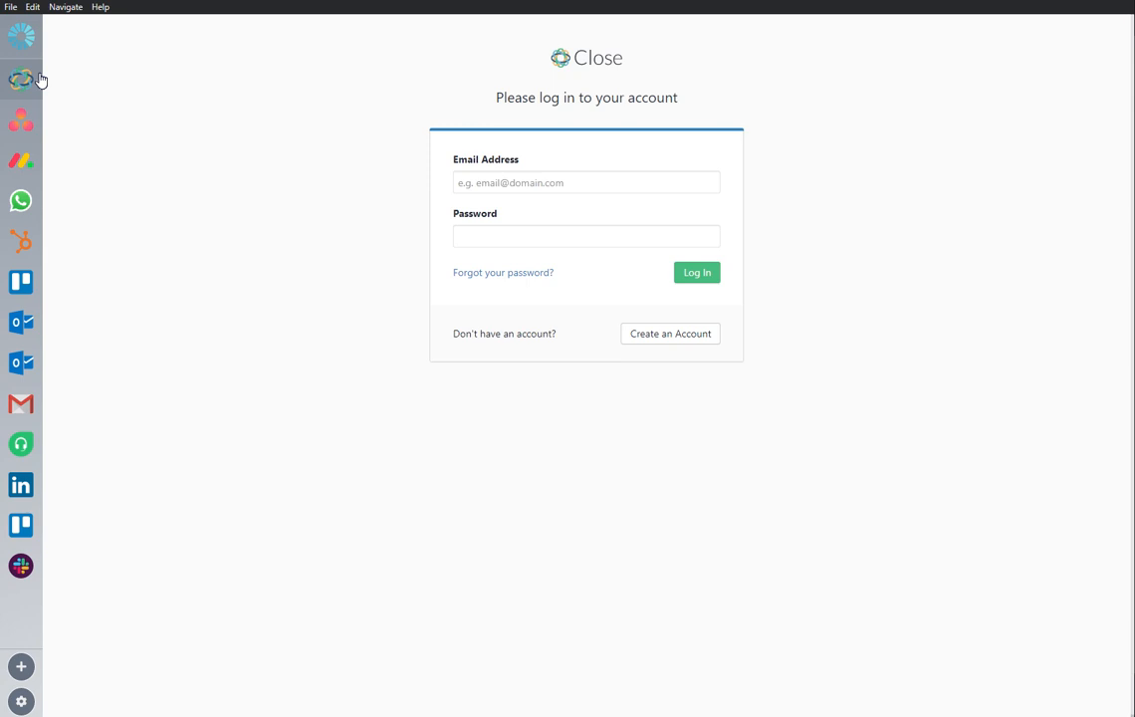
mouse_move(269, 242)
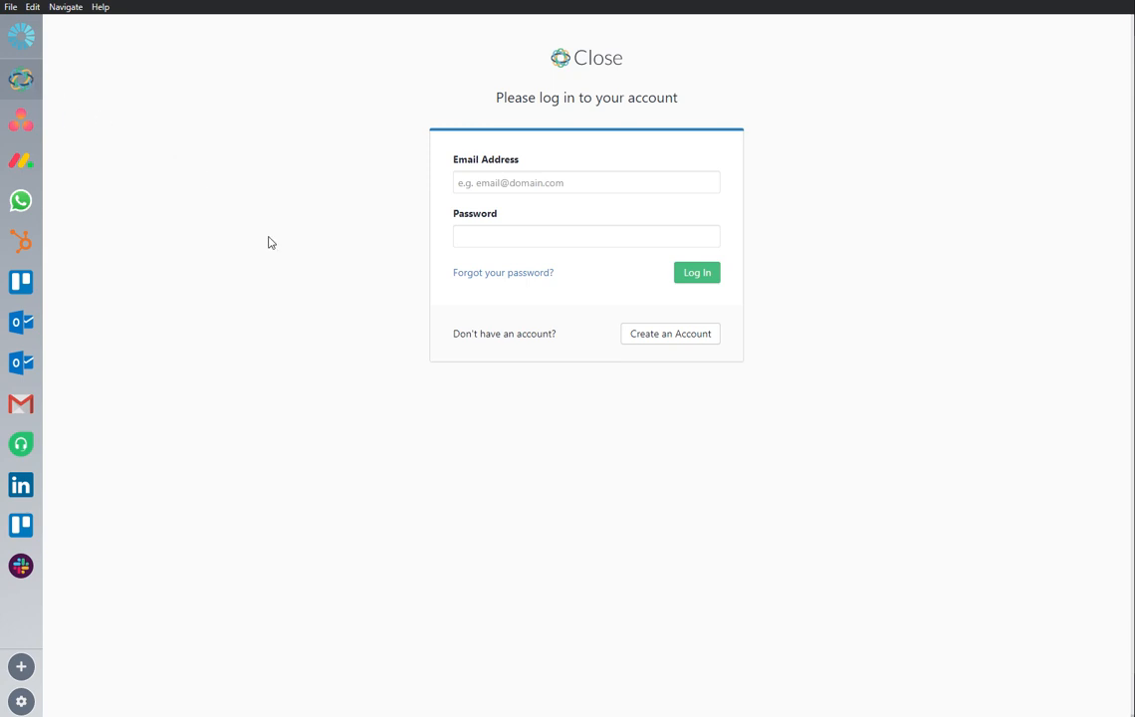